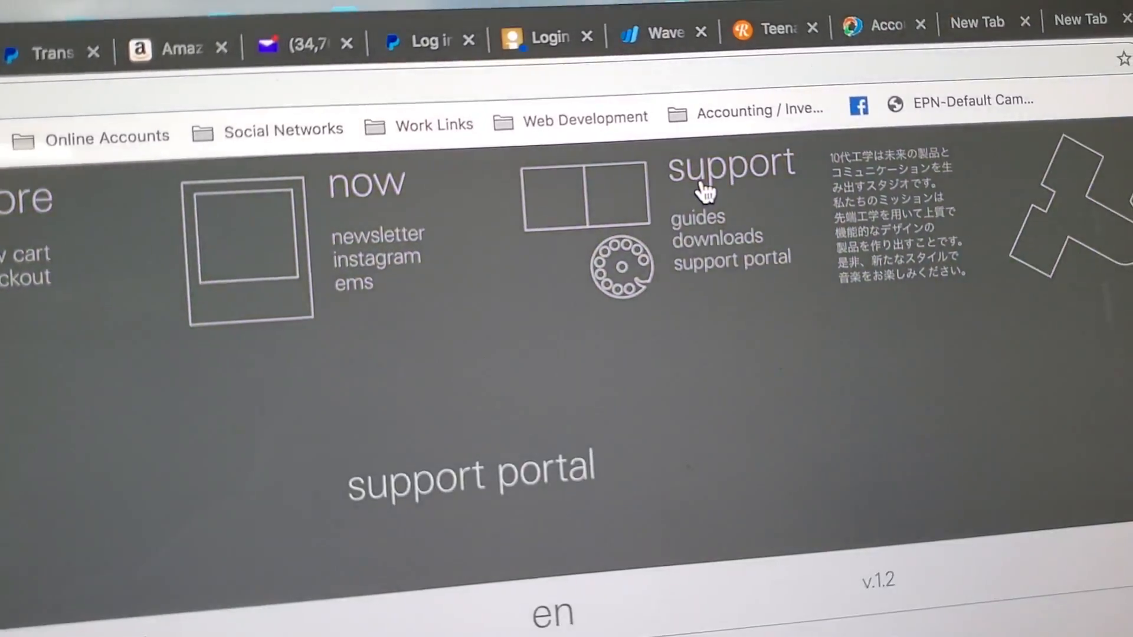
Step: Open the support guides page and scroll through the product user guide table
click(696, 218)
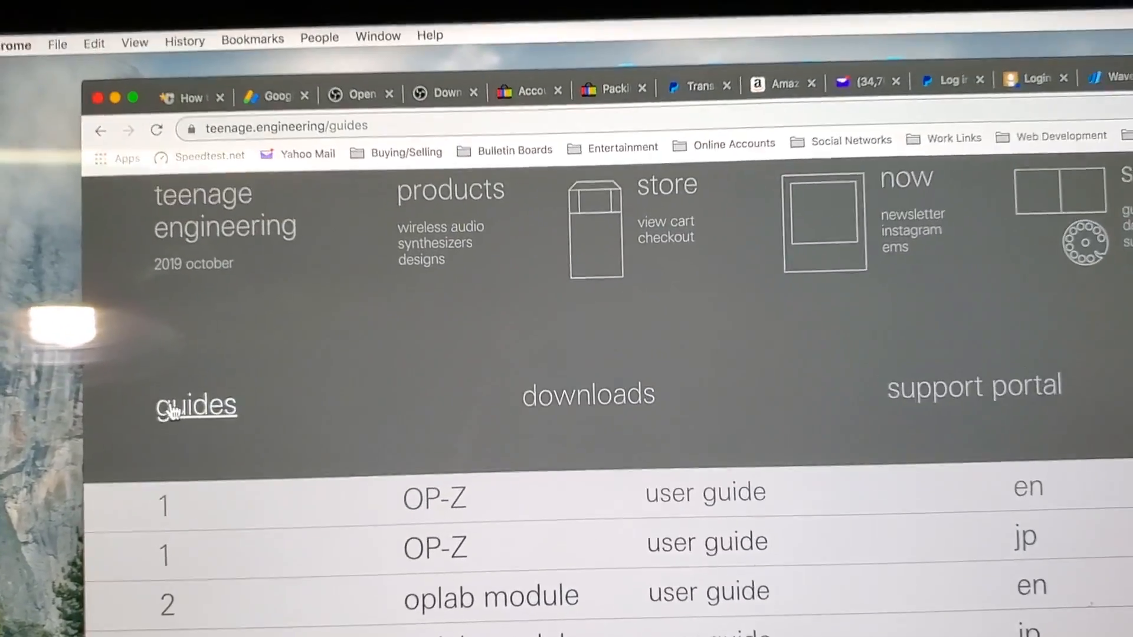
scroll(down, 3)
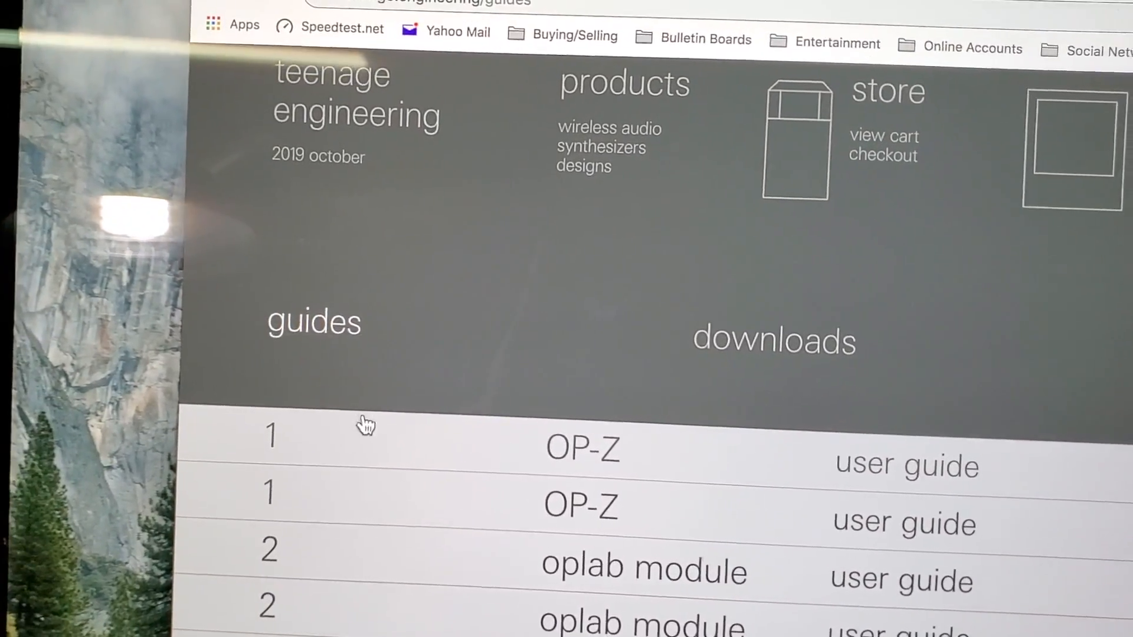
scroll(down, 3)
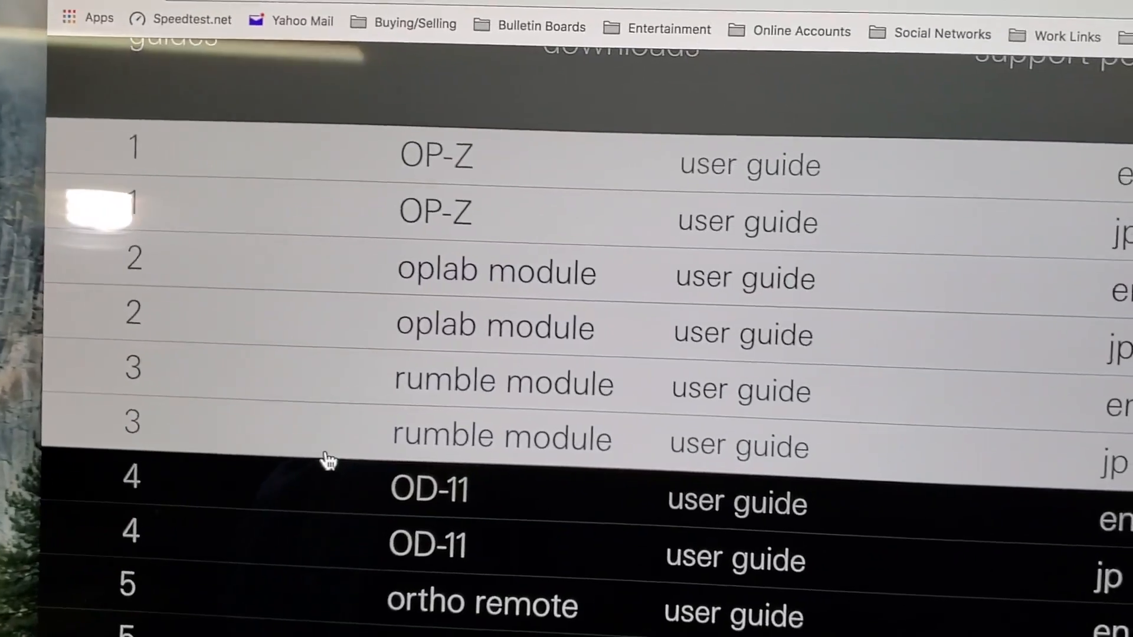
scroll(up, 3)
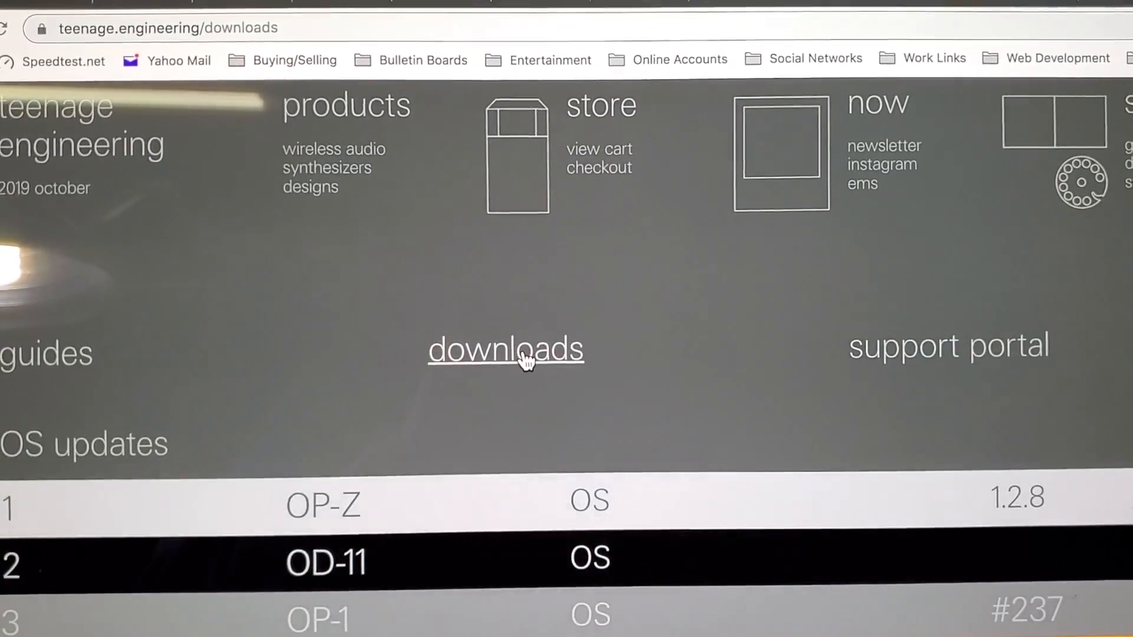
Step: Scroll down to the OS updates table for OP-Z, OD-11 and OP-1
scroll(down, 3)
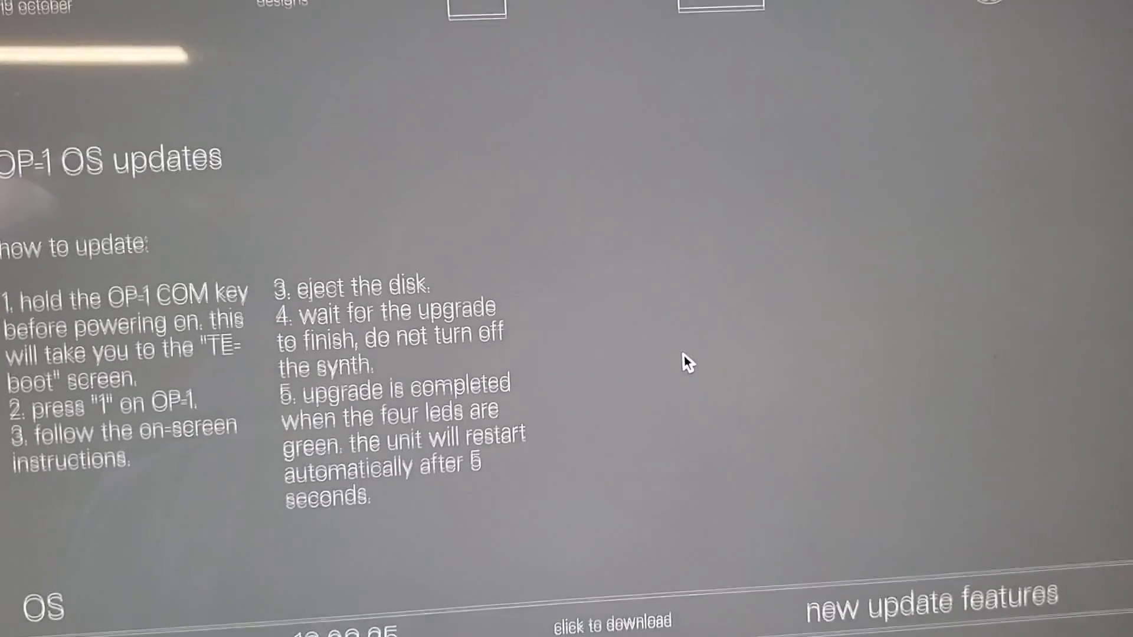
Step: Scroll down the OP-1 OS #237 page to reach its 'click to download' link
scroll(down, 3)
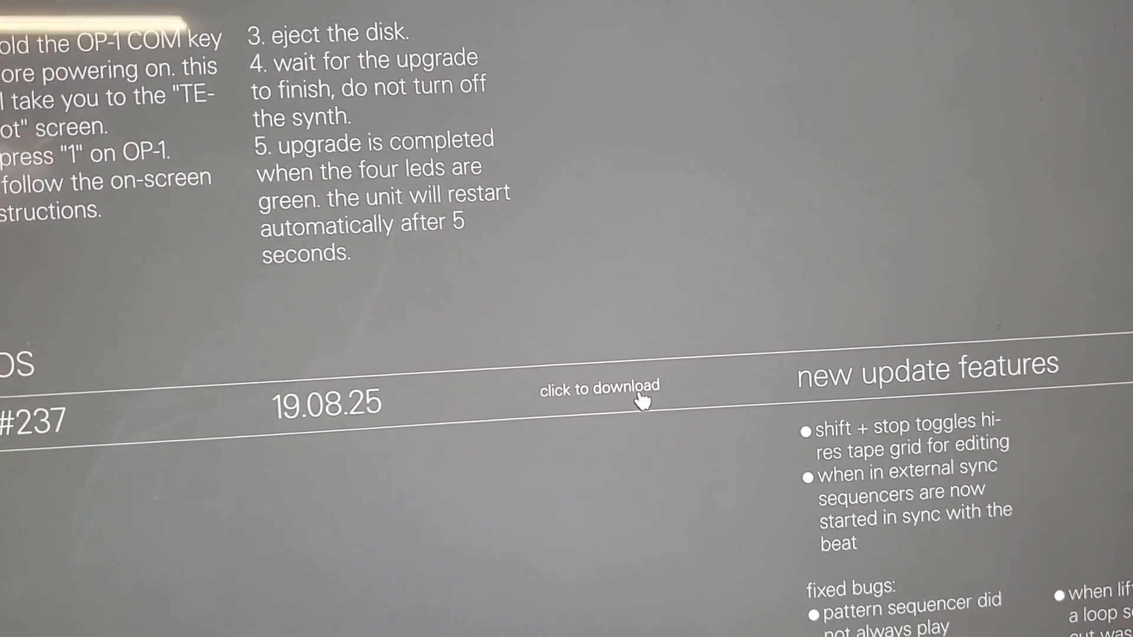